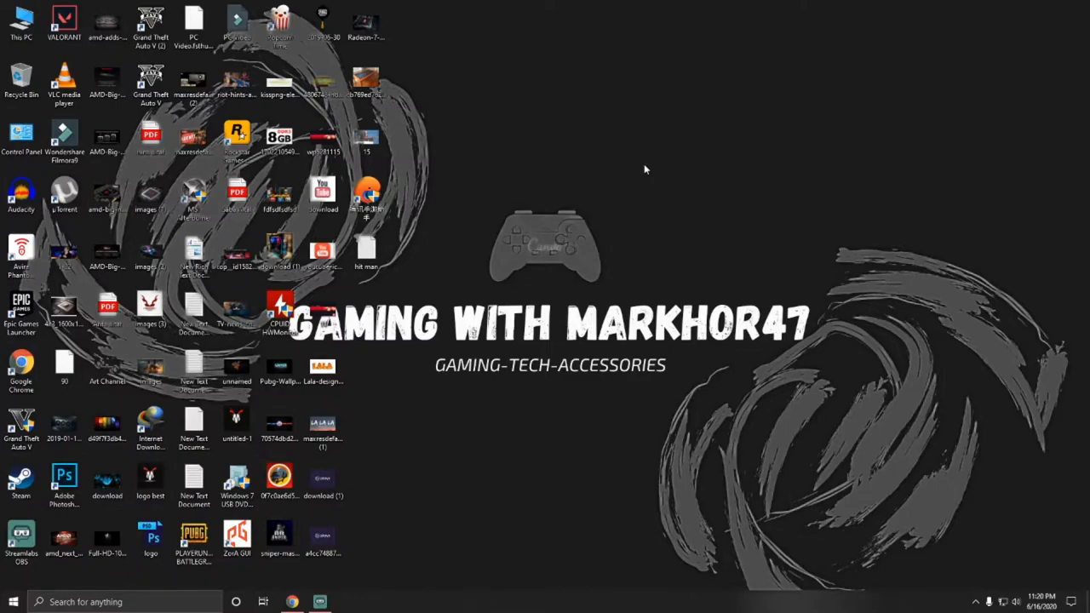
mouse_move(646, 167)
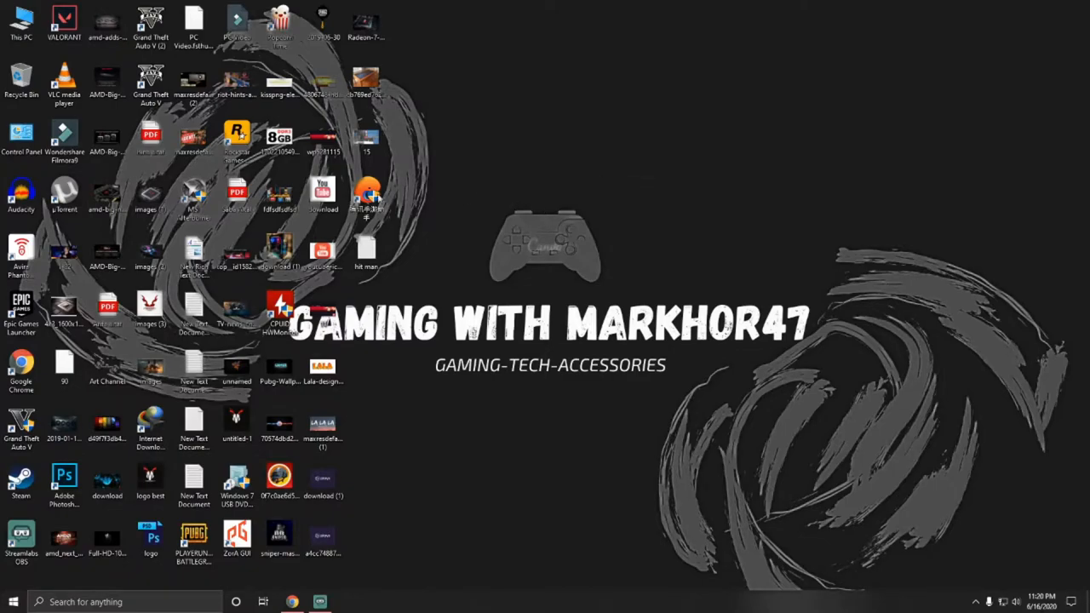
mouse_move(517, 383)
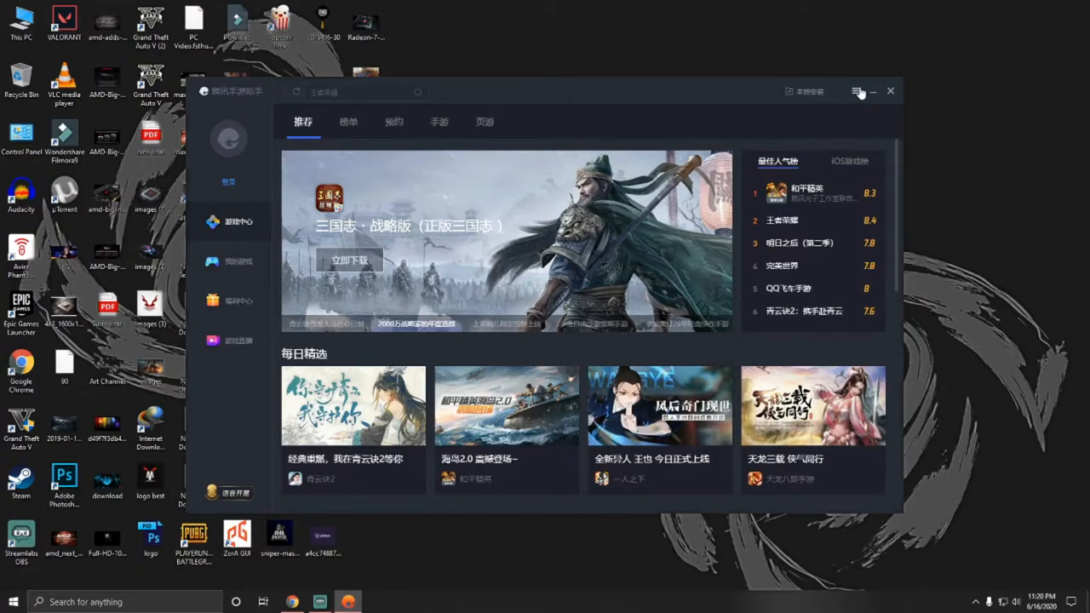
- Open Tencent Gaming Buddy's main menu, dismiss it, and reopen it
left_click(855, 91)
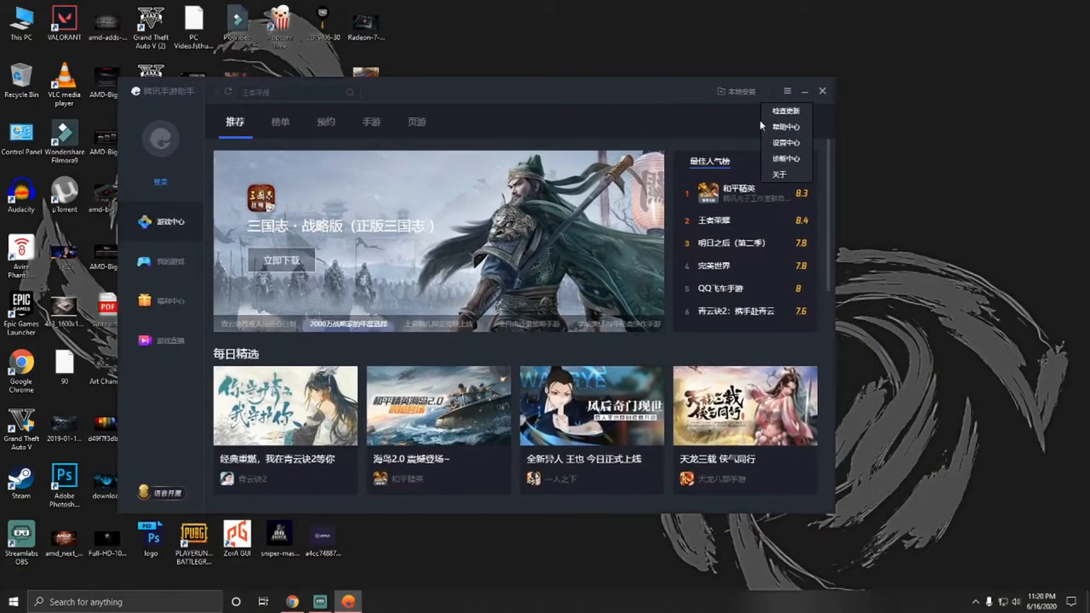
left_click(821, 91)
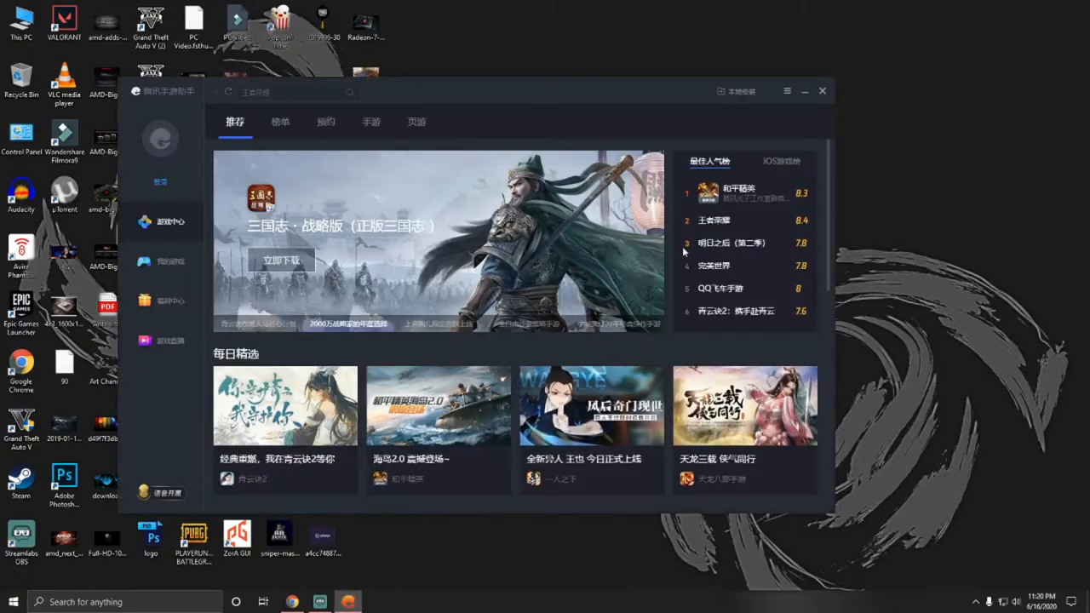
left_click(786, 91)
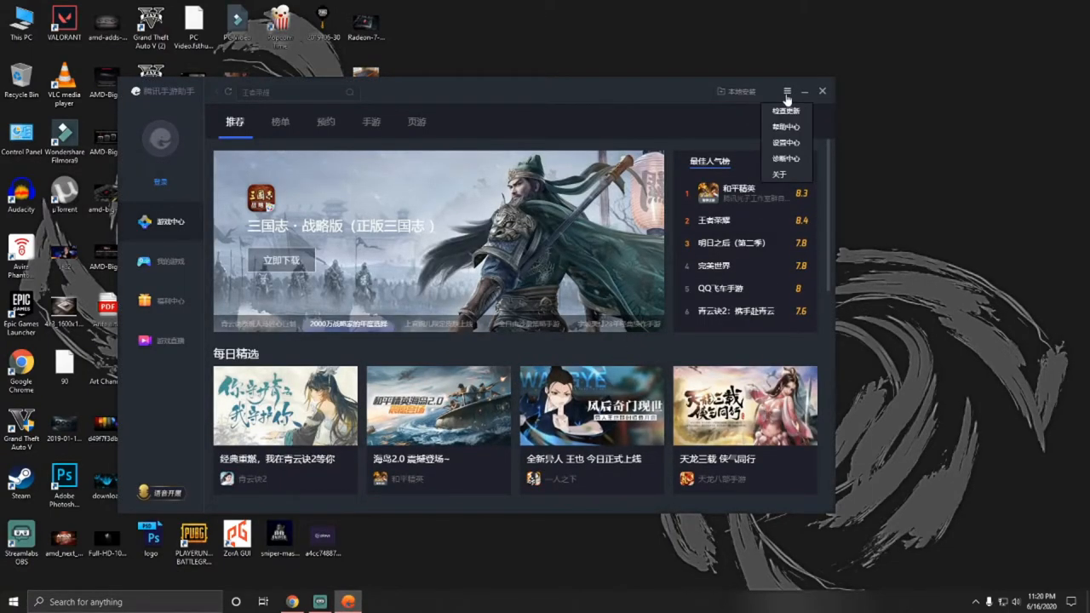
mouse_move(785, 143)
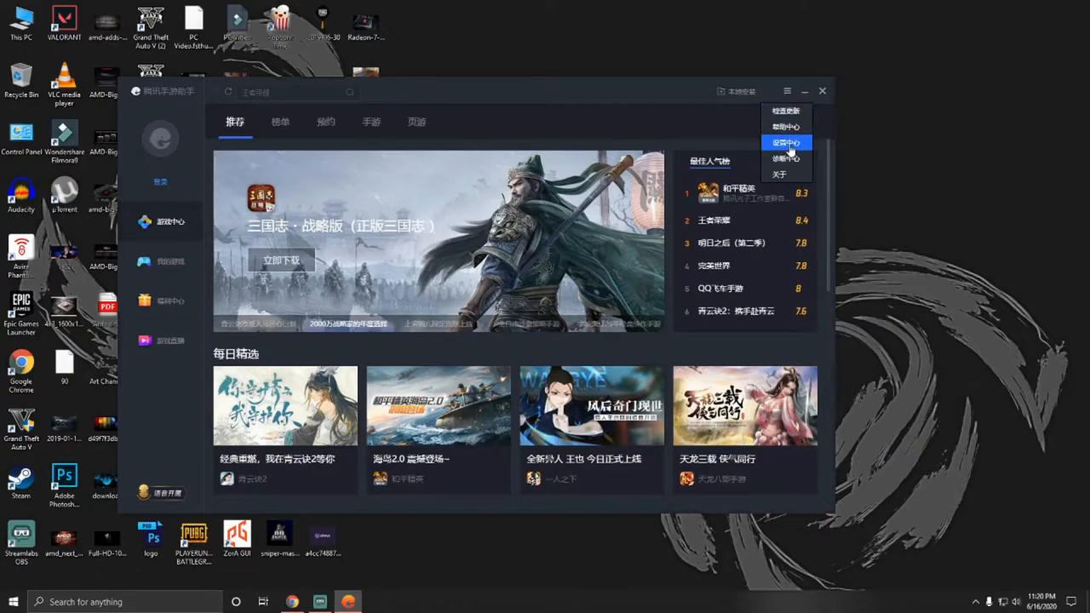
- Check the settings Language dropdown, which offers only Simplified Chinese, then close settings
left_click(786, 143)
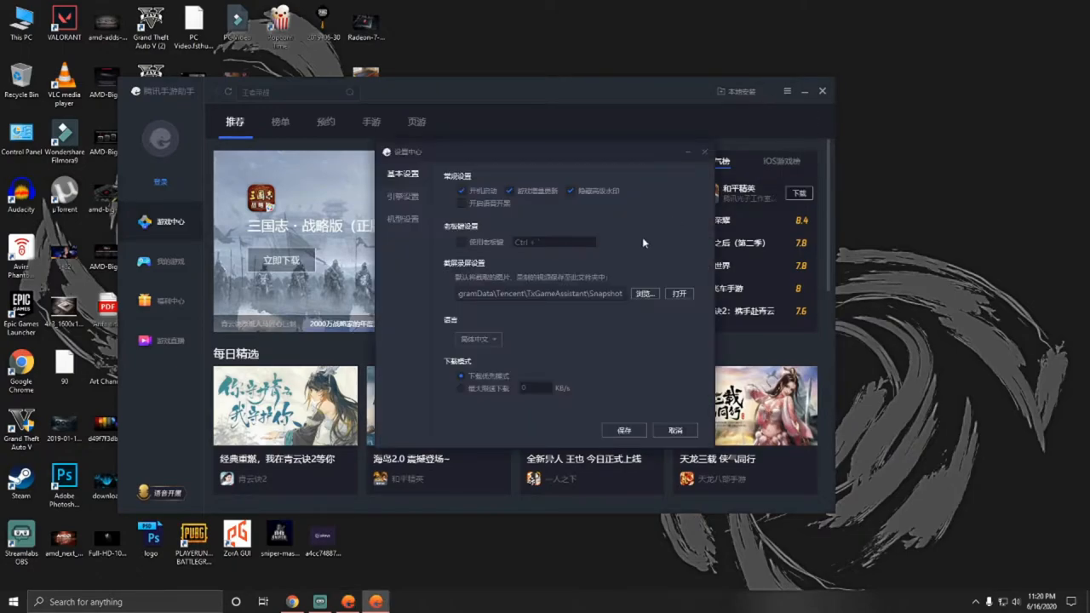
mouse_move(475, 361)
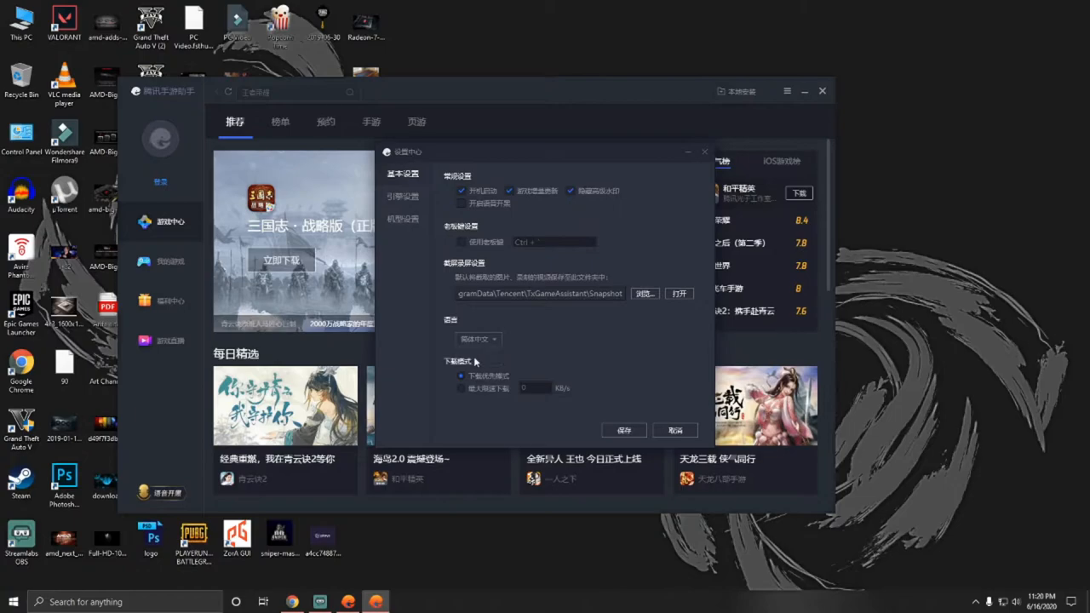
mouse_move(500, 341)
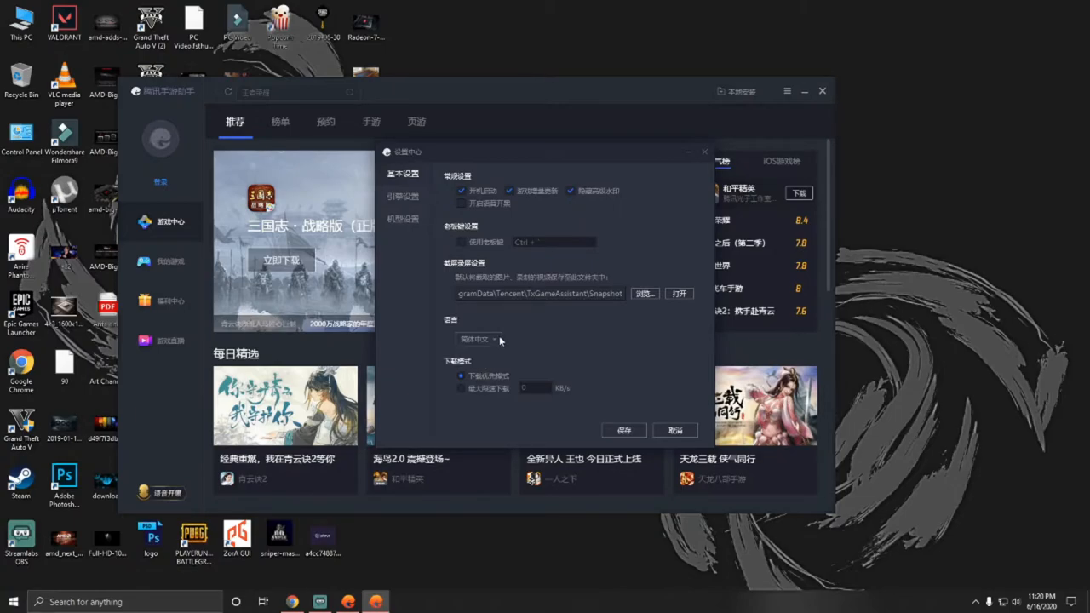
left_click(477, 339)
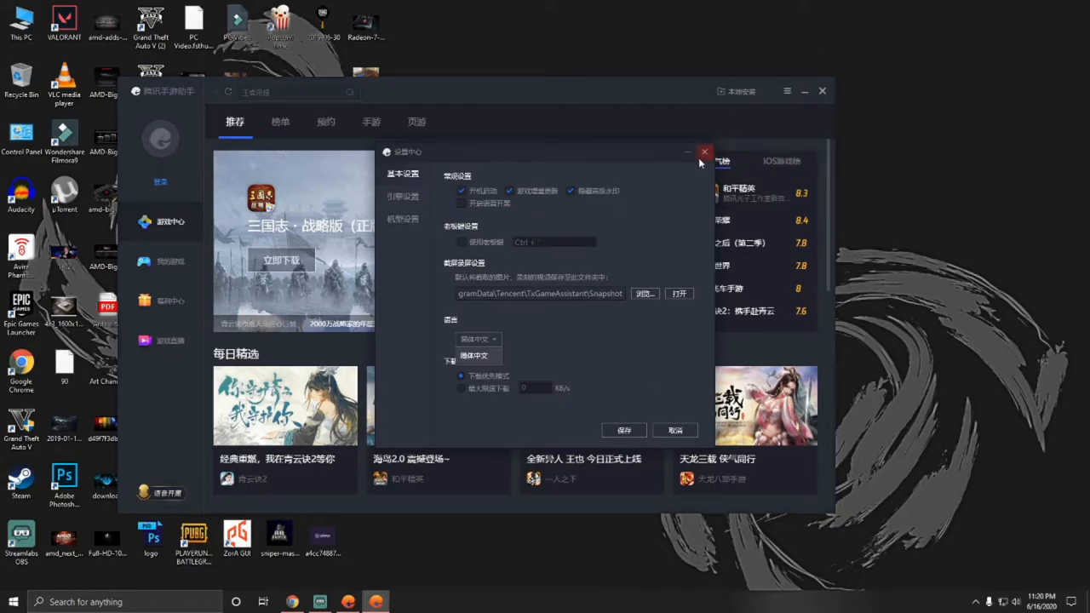
left_click(705, 152)
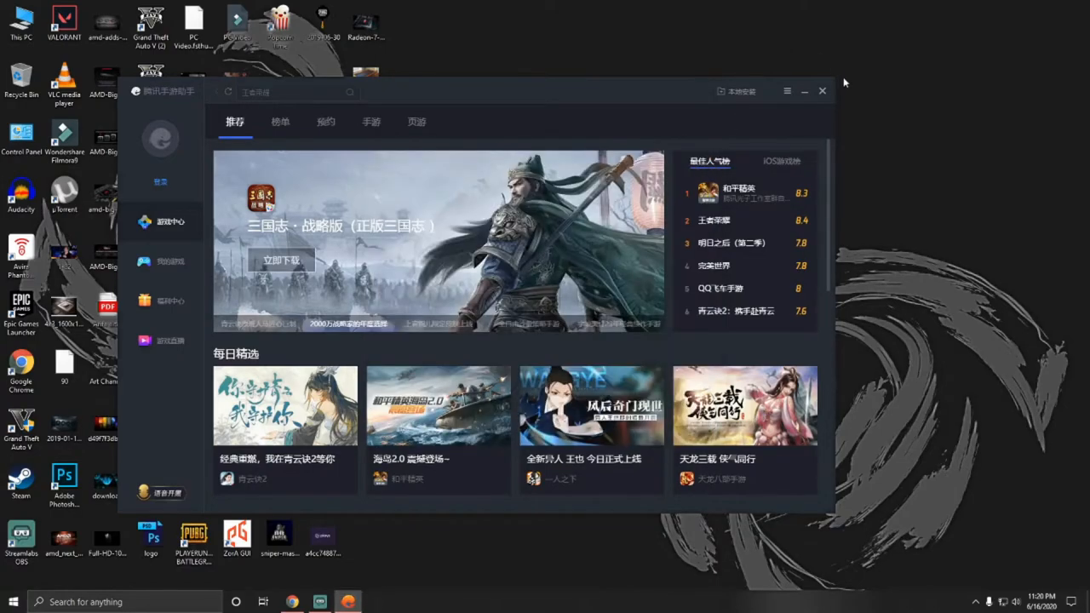
mouse_move(823, 91)
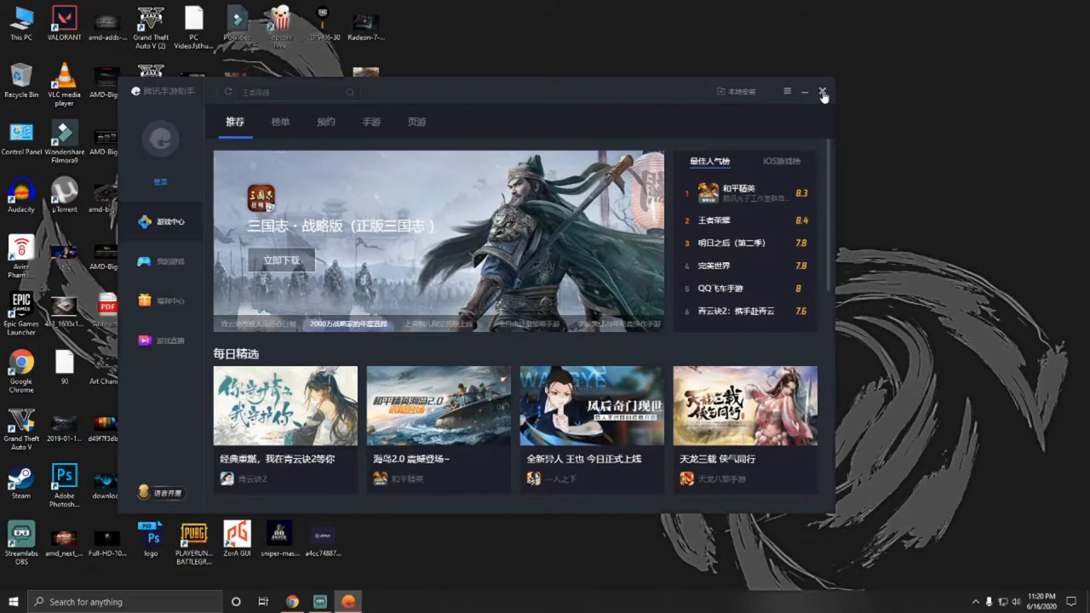
- Exit Tencent Gaming Buddy and refresh the Windows desktop
left_click(822, 91)
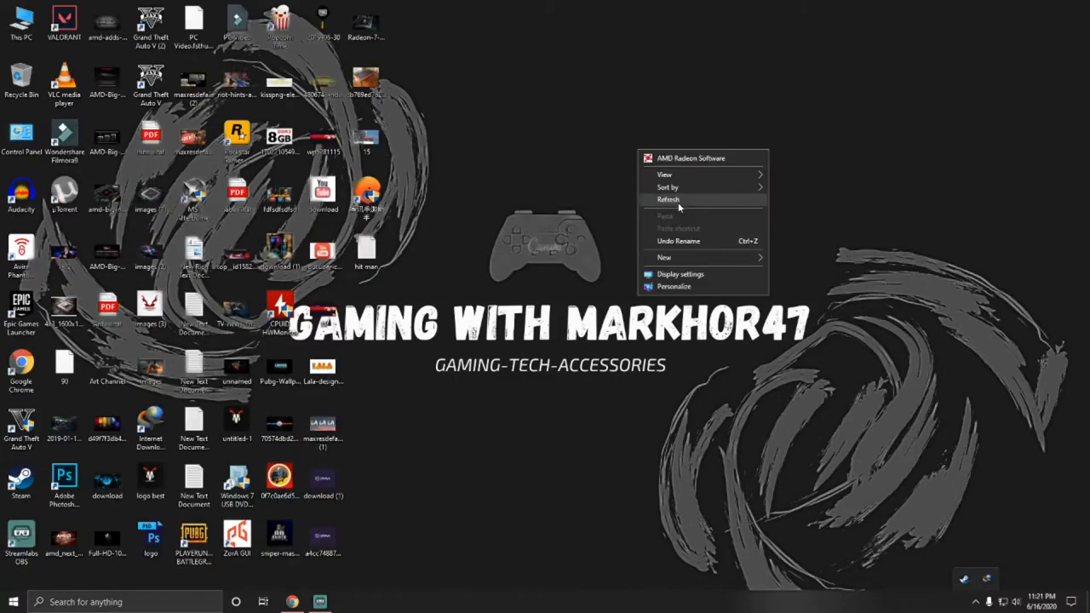
left_click(11, 602)
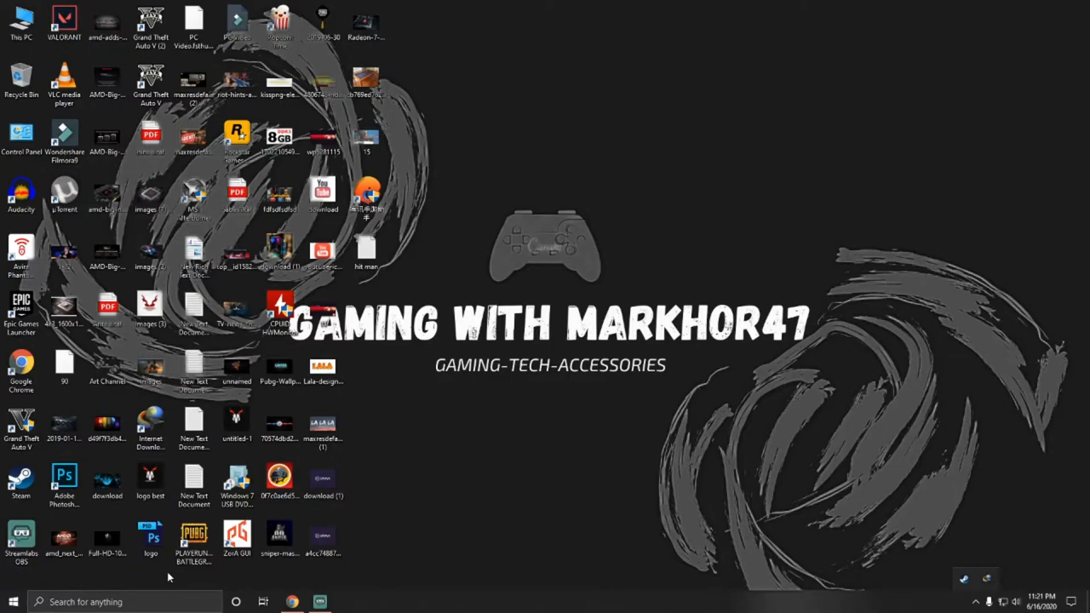
- Launch Registry Editor by running regedit from the Run dialog
key("win+r")
type("regedit")
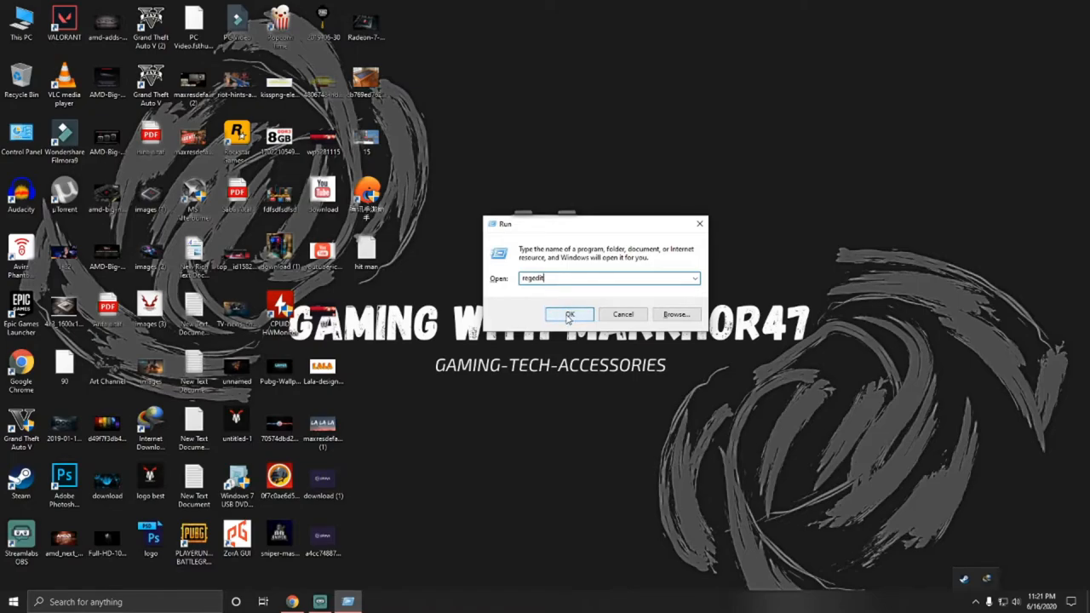
left_click(569, 314)
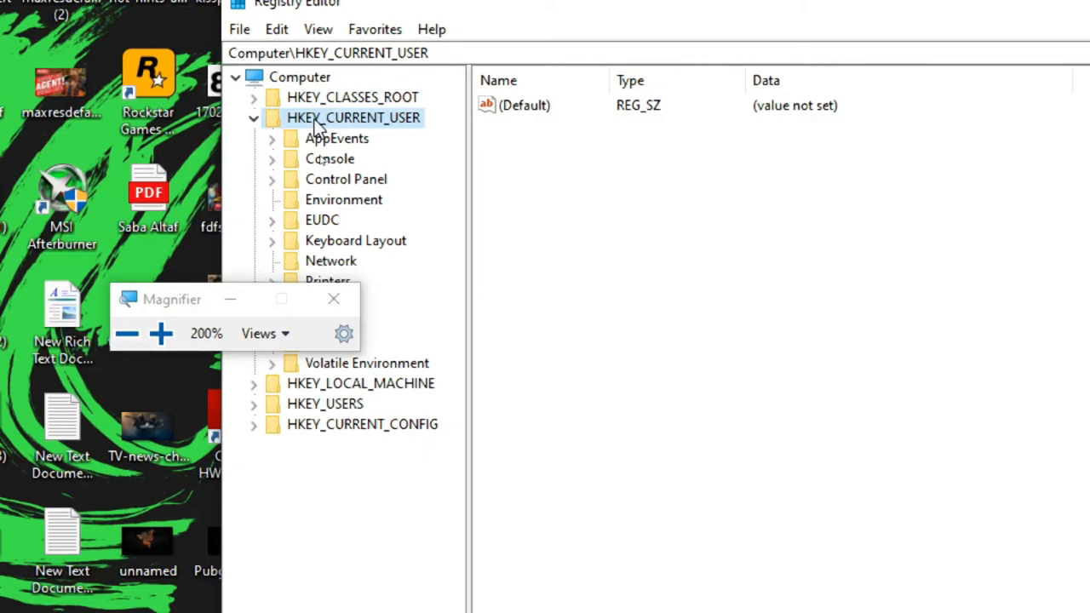
mouse_move(356, 132)
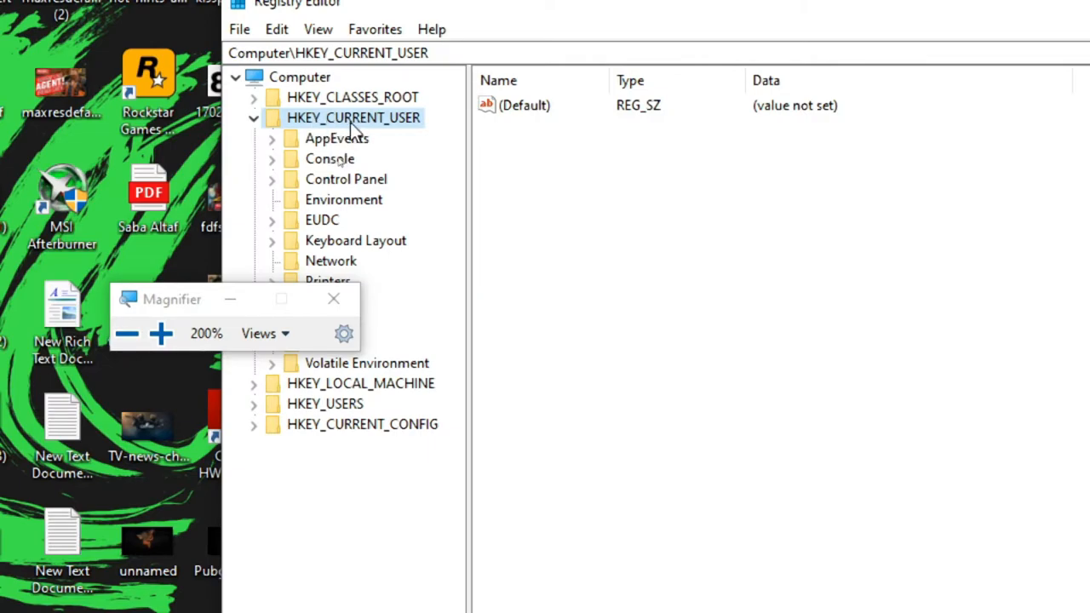
mouse_move(396, 128)
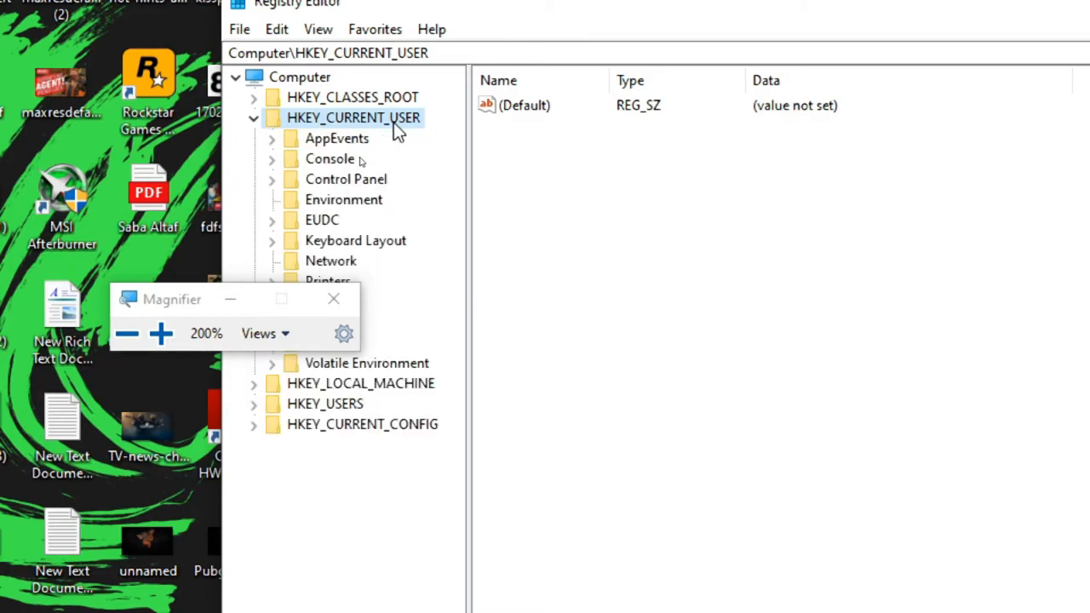
mouse_move(197, 271)
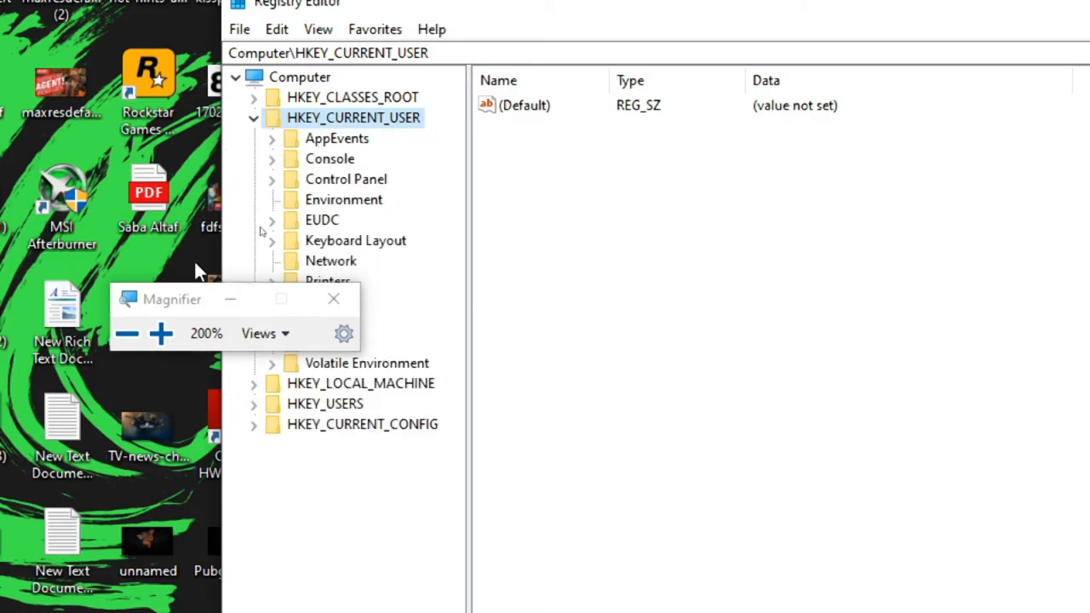
mouse_move(161, 333)
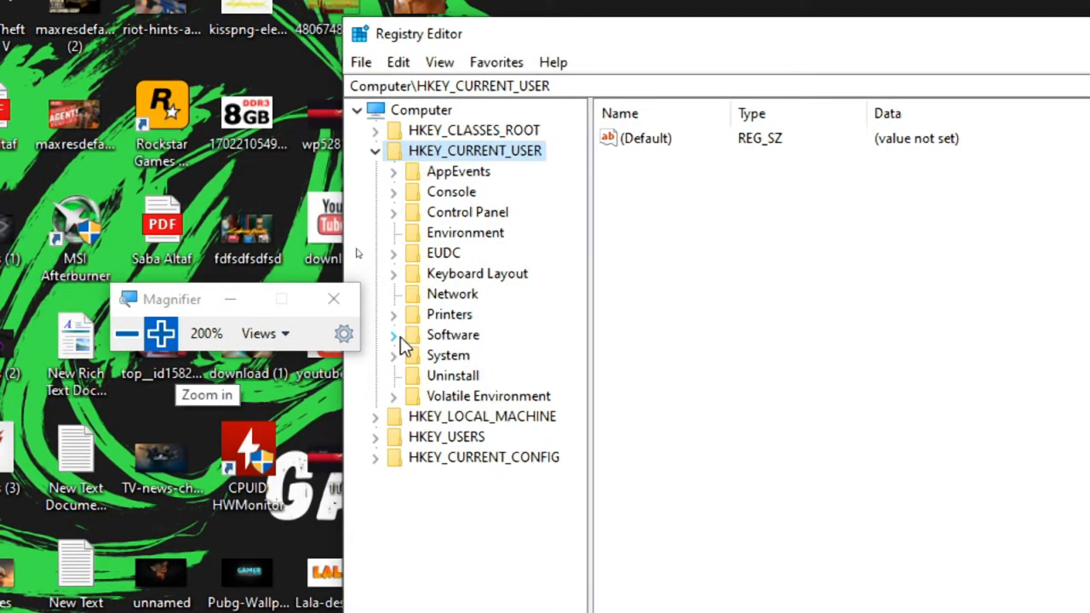
- Navigate to HKEY_CURRENT_USER\Software\Tencent\MobileGamePC to view its values
left_click(394, 335)
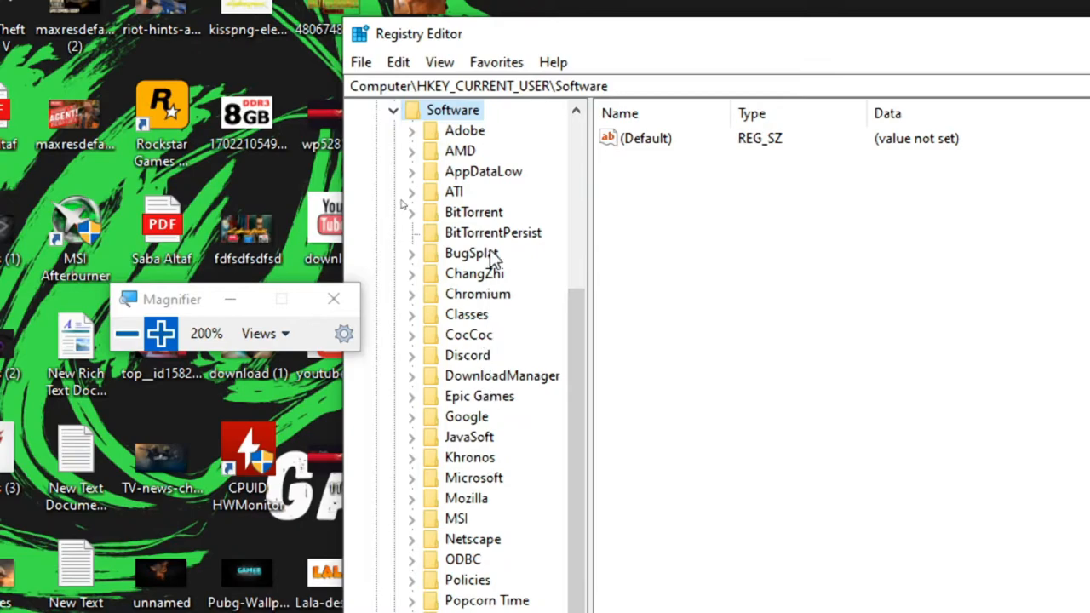
mouse_move(477, 460)
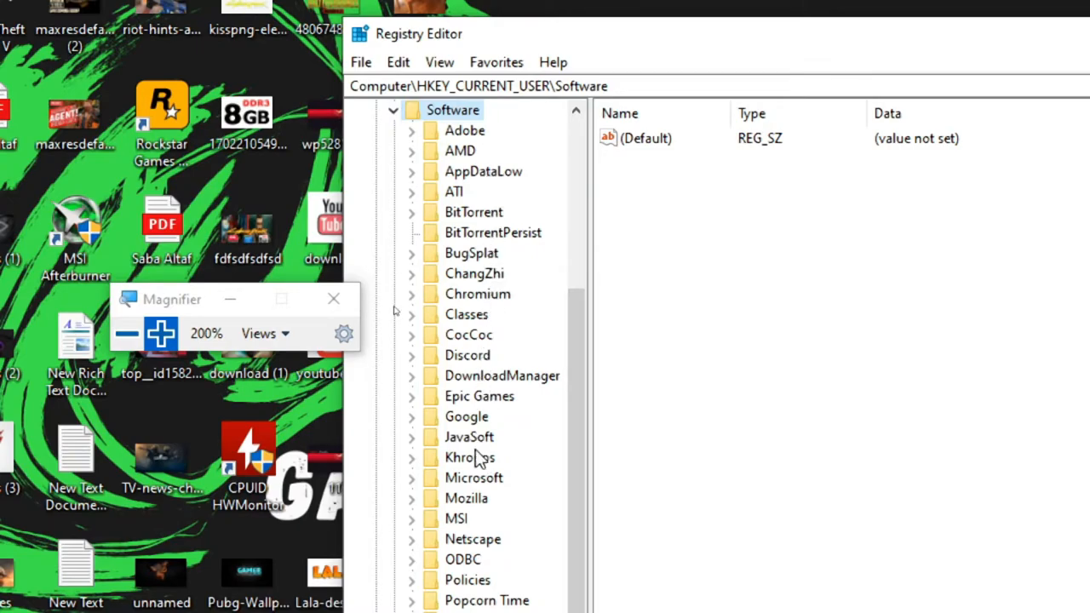
scroll("down", 3)
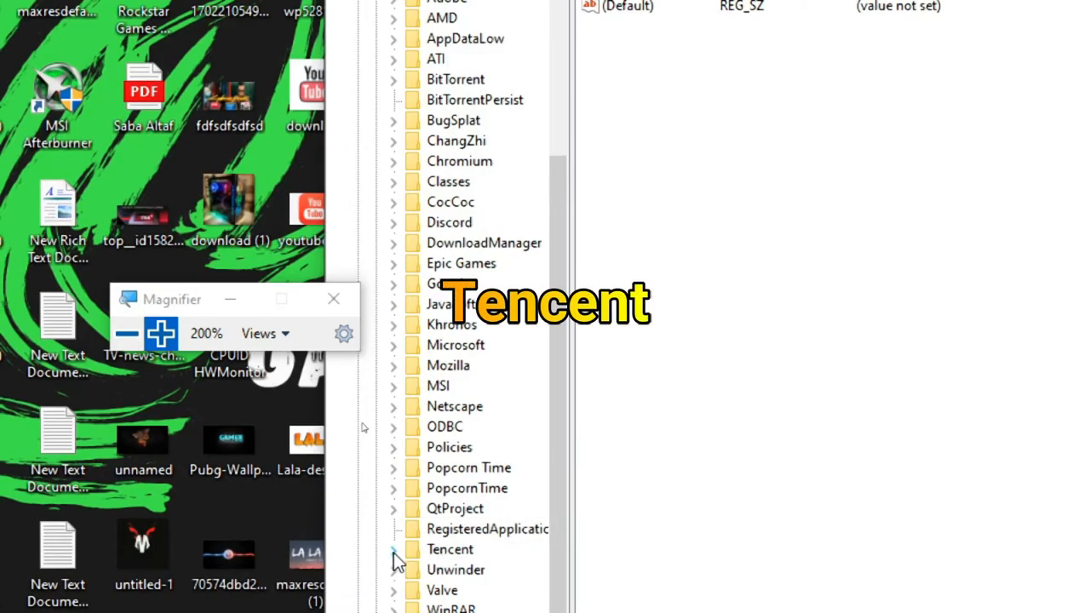
left_click(393, 549)
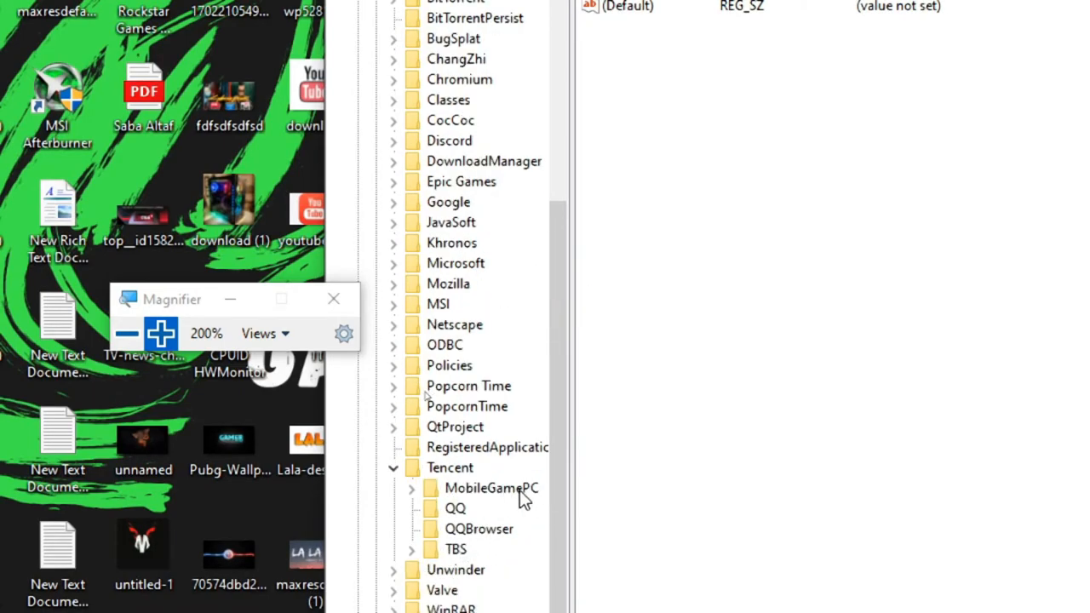
left_click(492, 487)
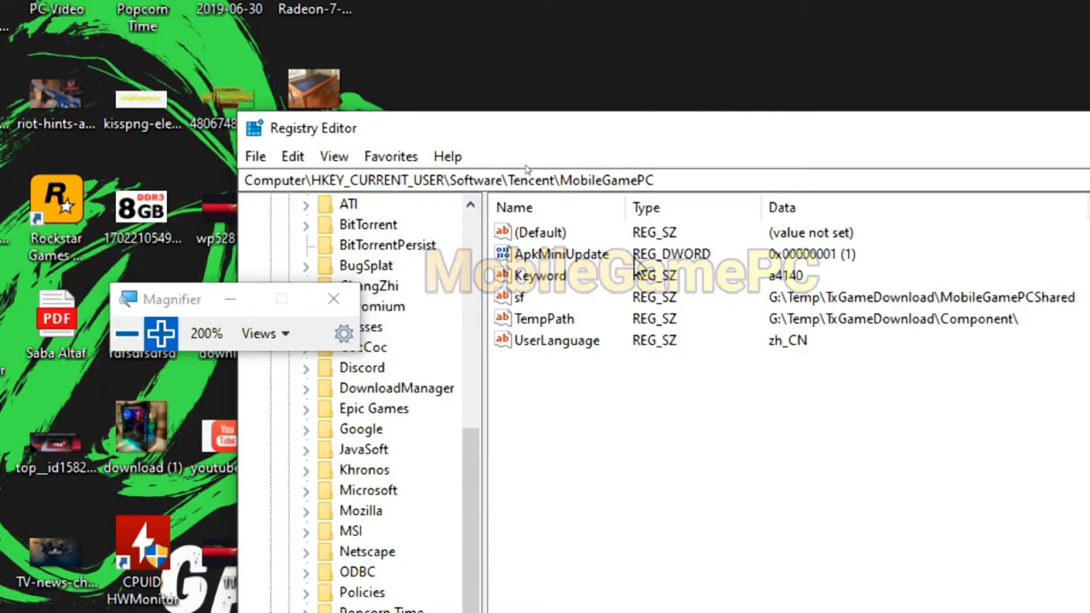
mouse_move(560, 354)
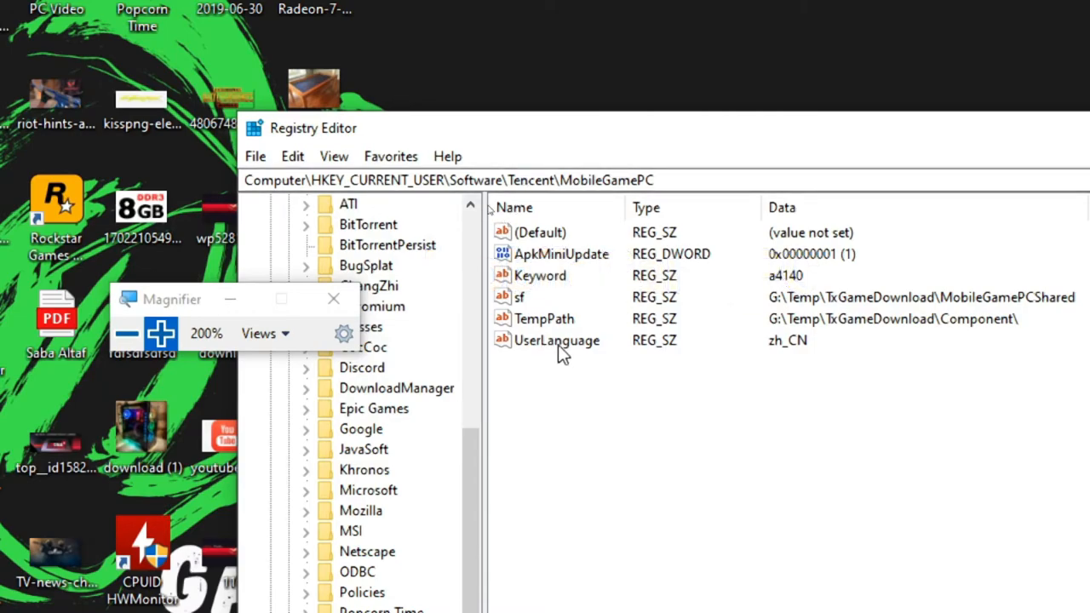
mouse_move(555, 356)
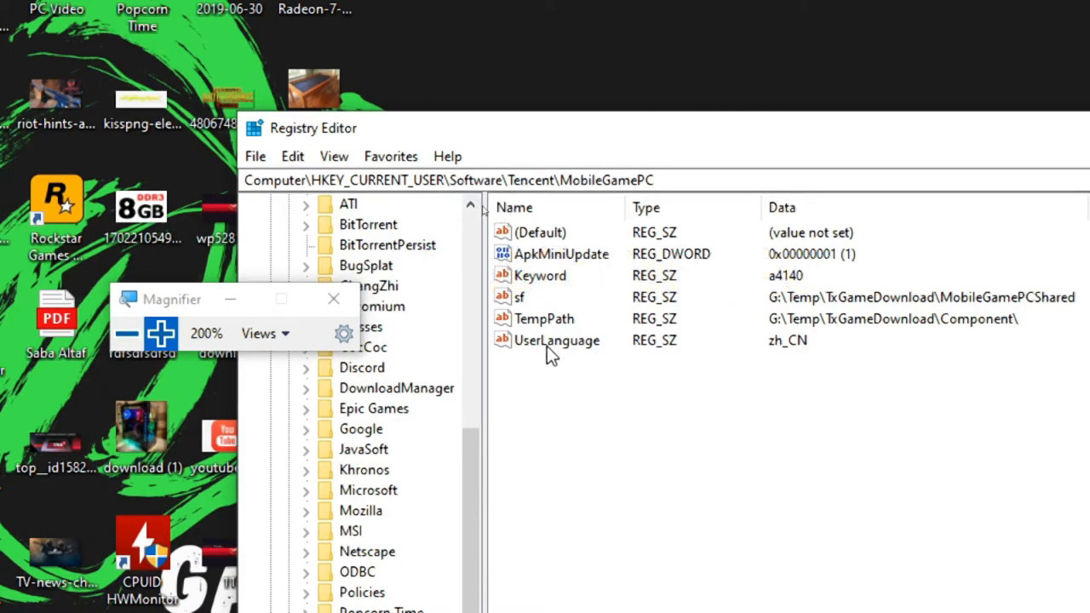
- Change the UserLanguage value data from zh_CN to en_US and confirm
double_click(557, 340)
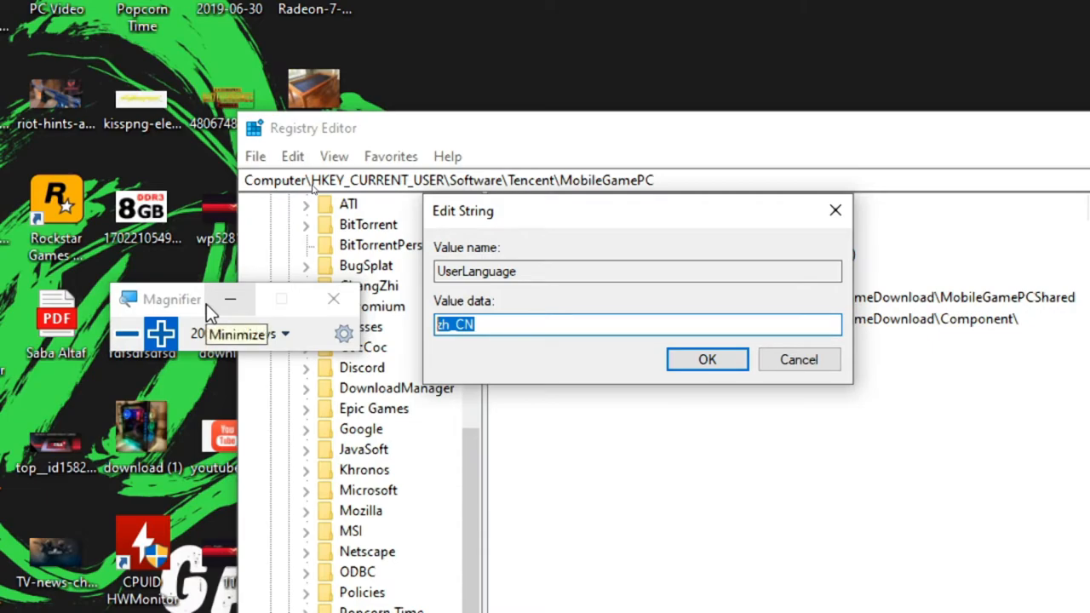
type("en")
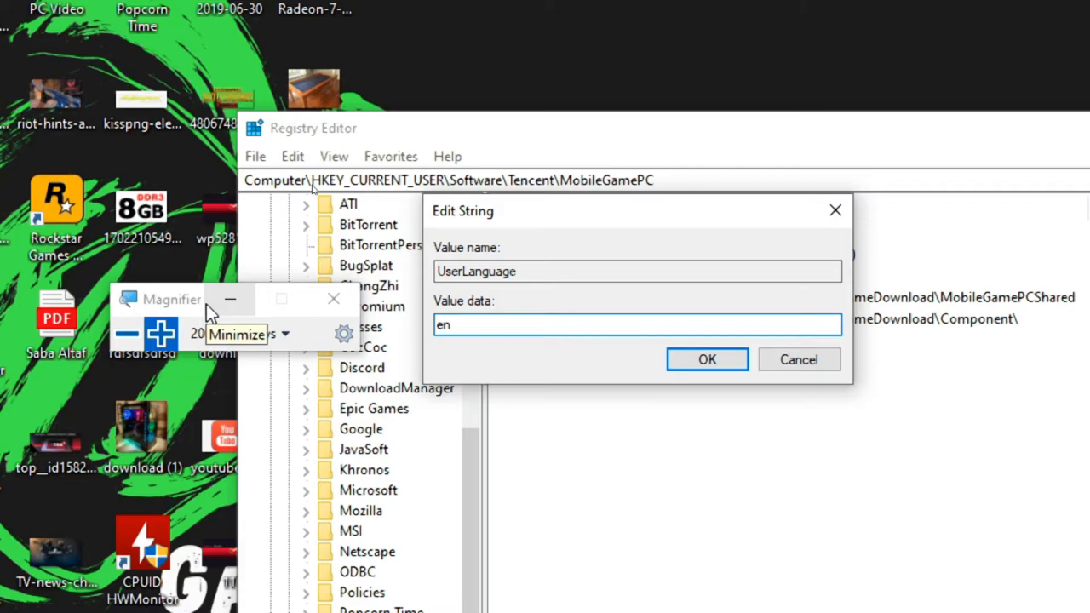
type("_")
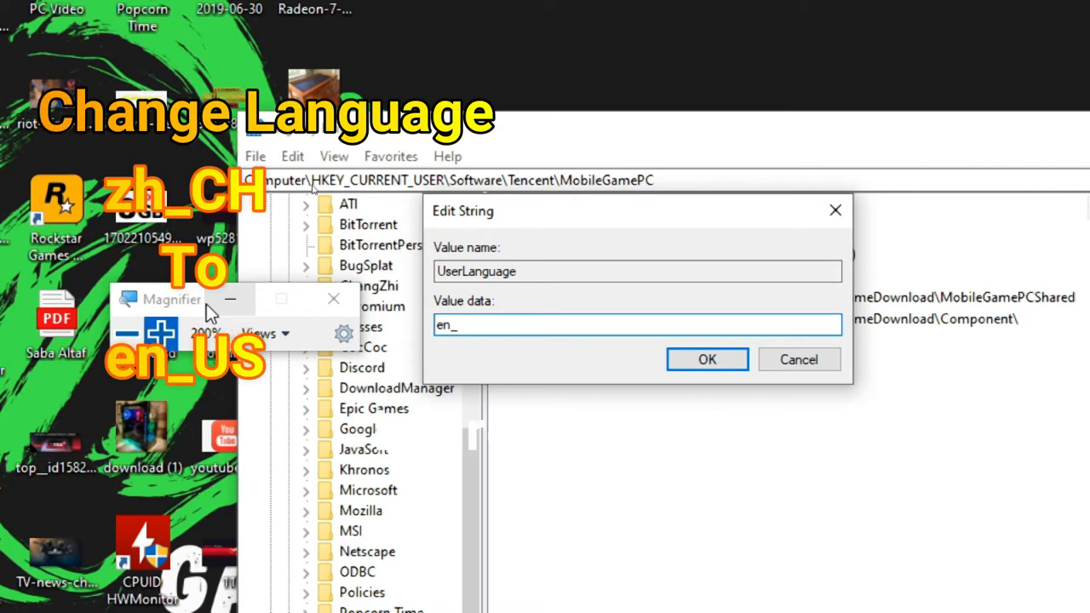
type("_U")
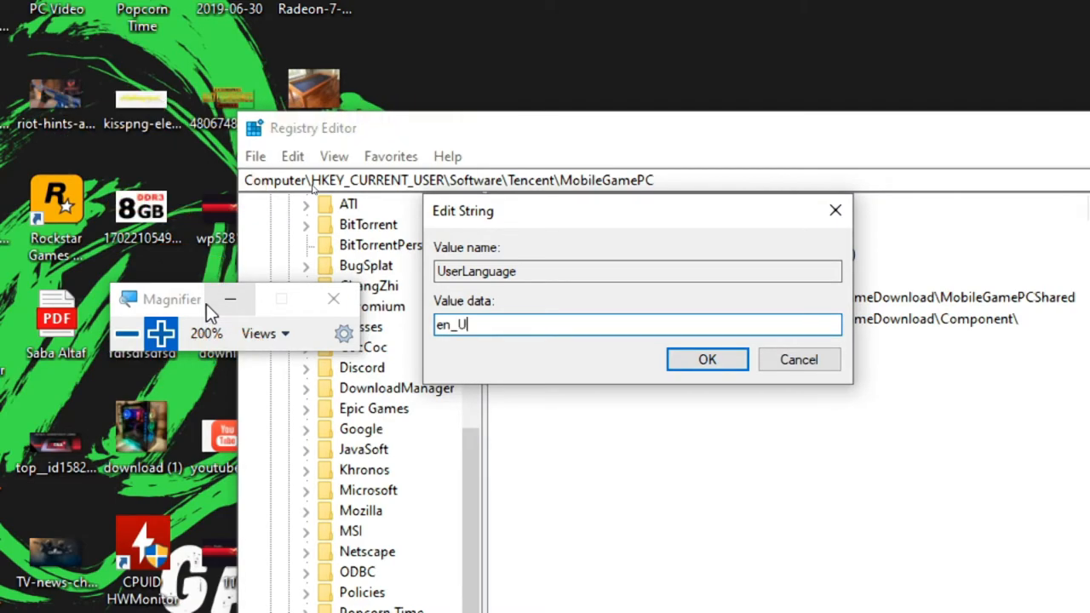
type("S")
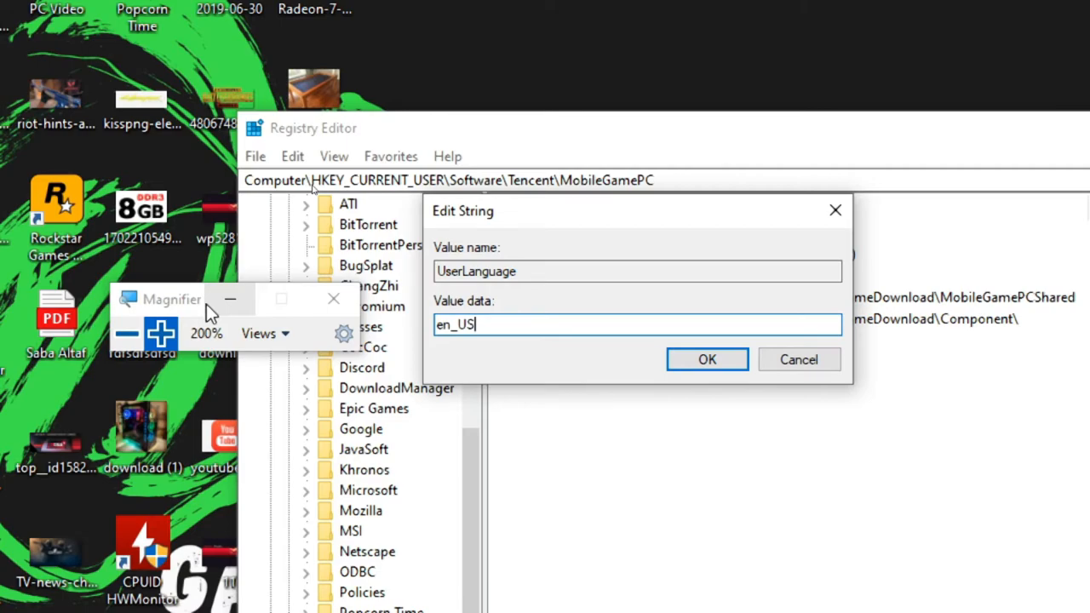
left_click(707, 359)
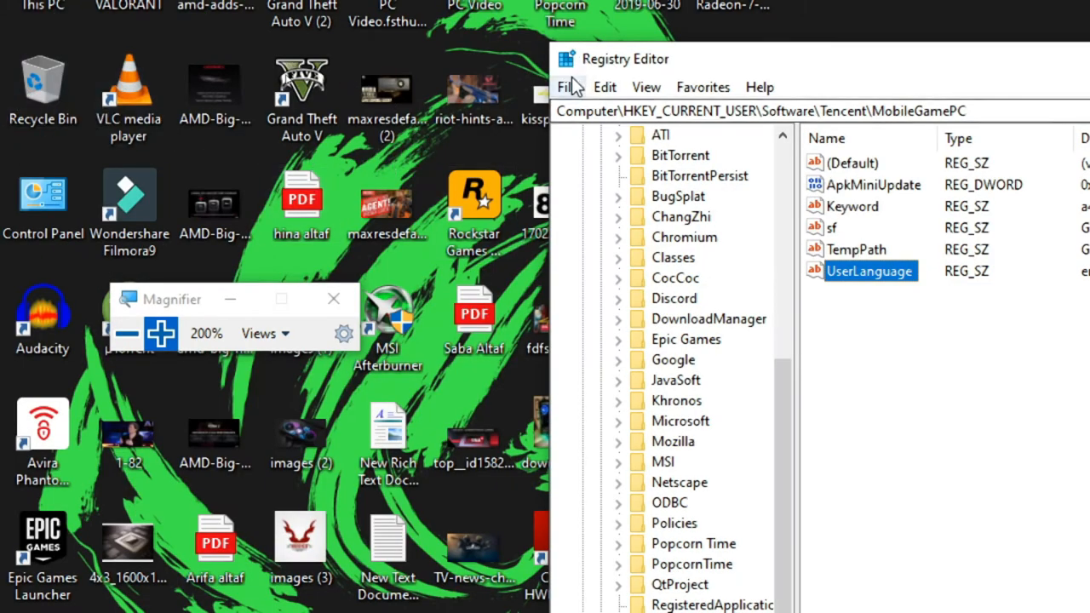
- Verify UserLanguage reads en_US, then close Registry Editor
left_click(703, 87)
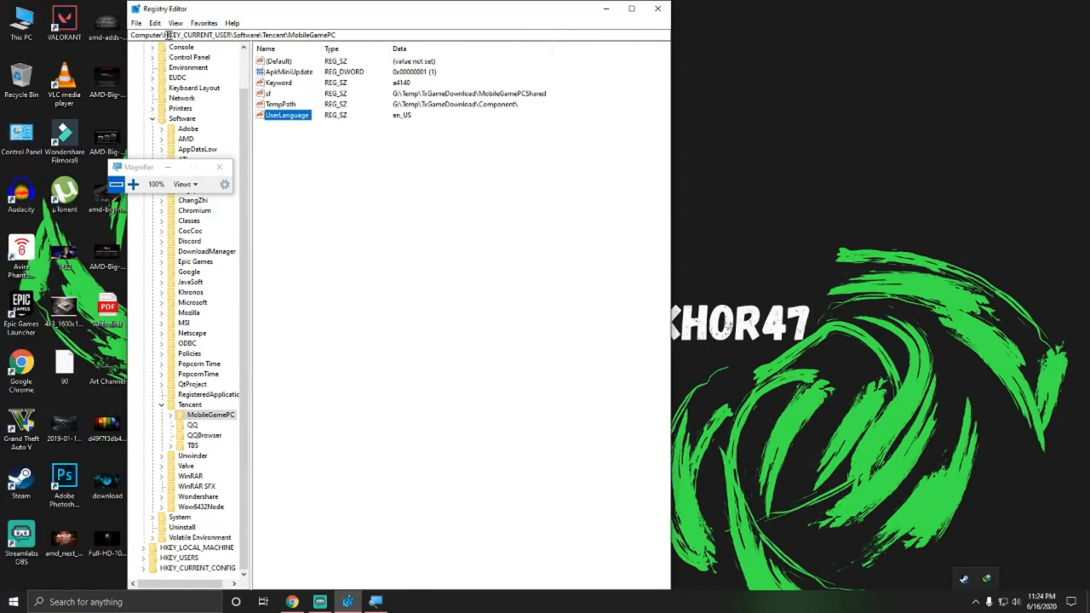
left_click(656, 9)
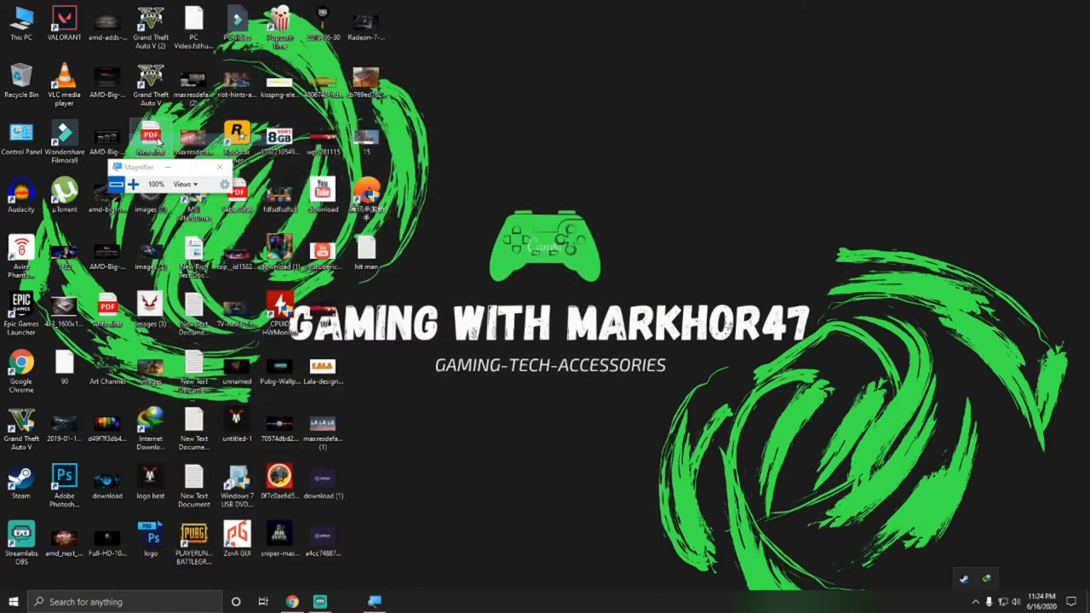
- Open the shortcut's file location and launch AppMarket, showing GameLoop in English
right_click(365, 192)
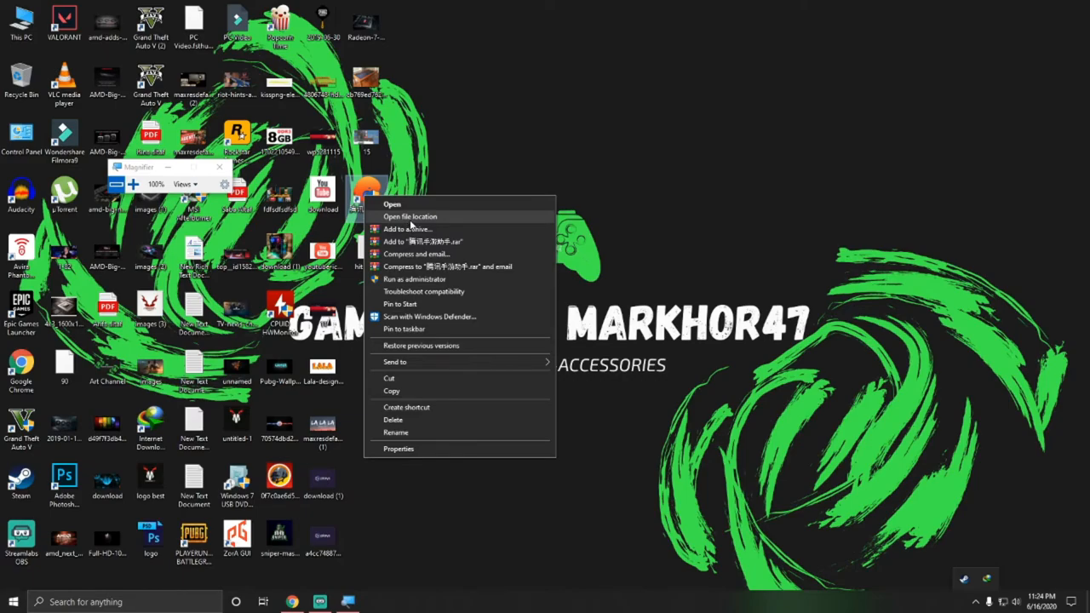
left_click(409, 216)
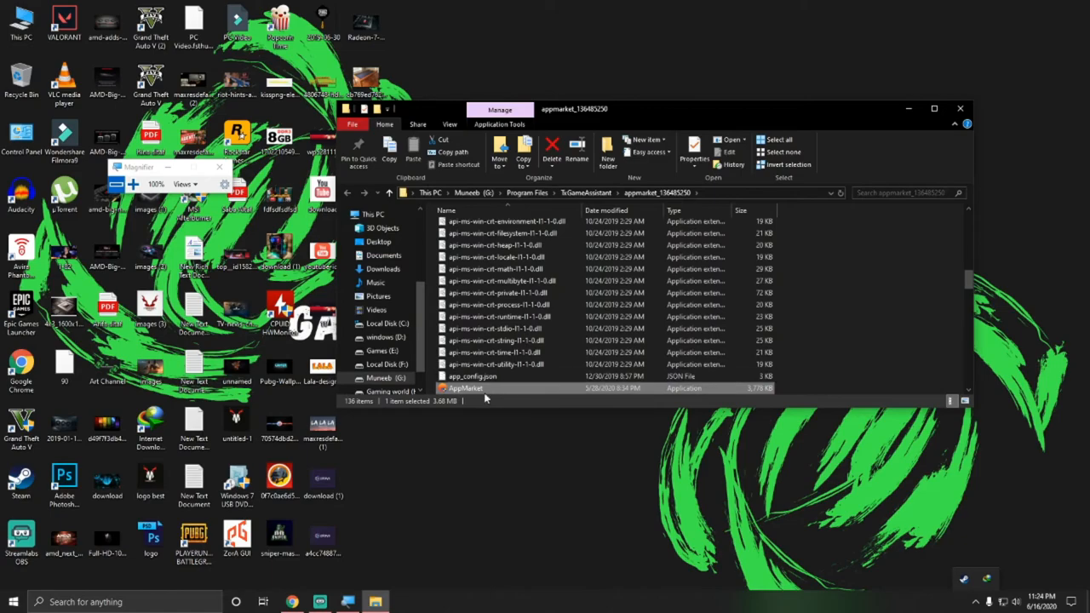
right_click(465, 388)
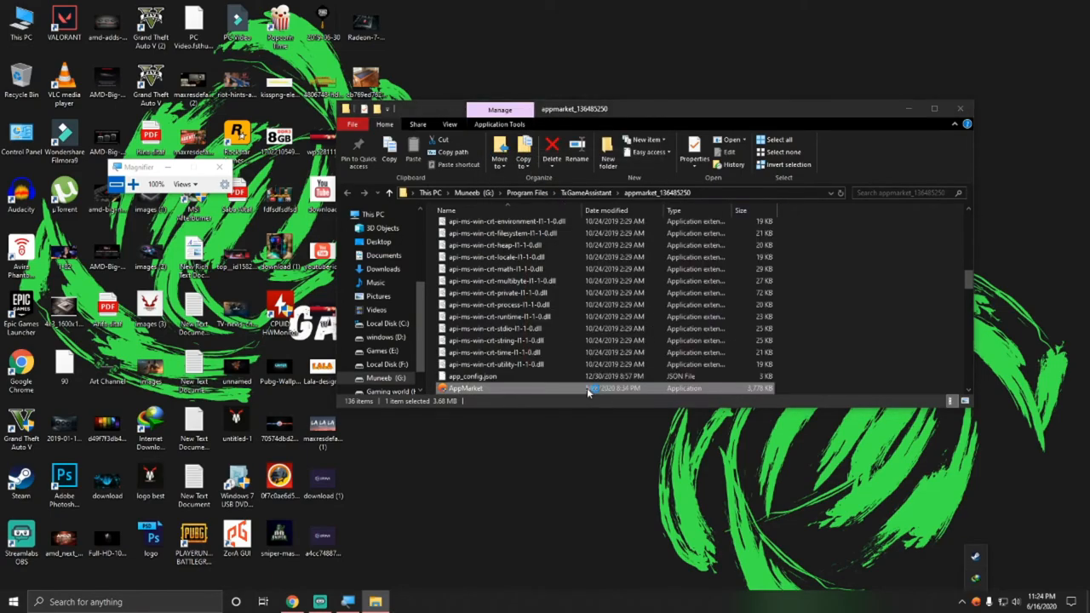
double_click(465, 388)
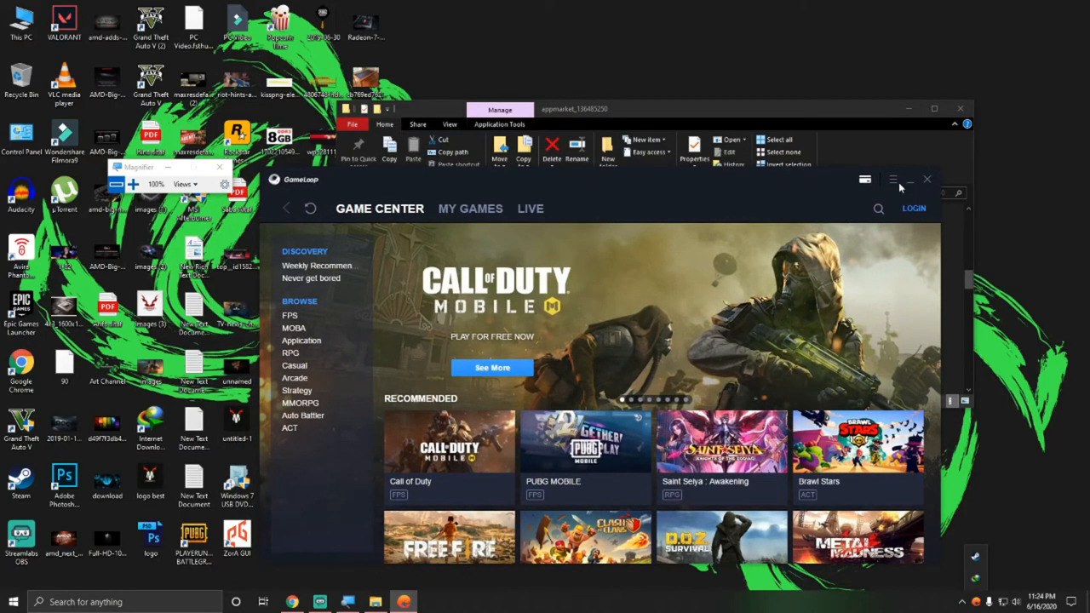
- Review GameLoop's English Setting Center language option, then close it
left_click(893, 179)
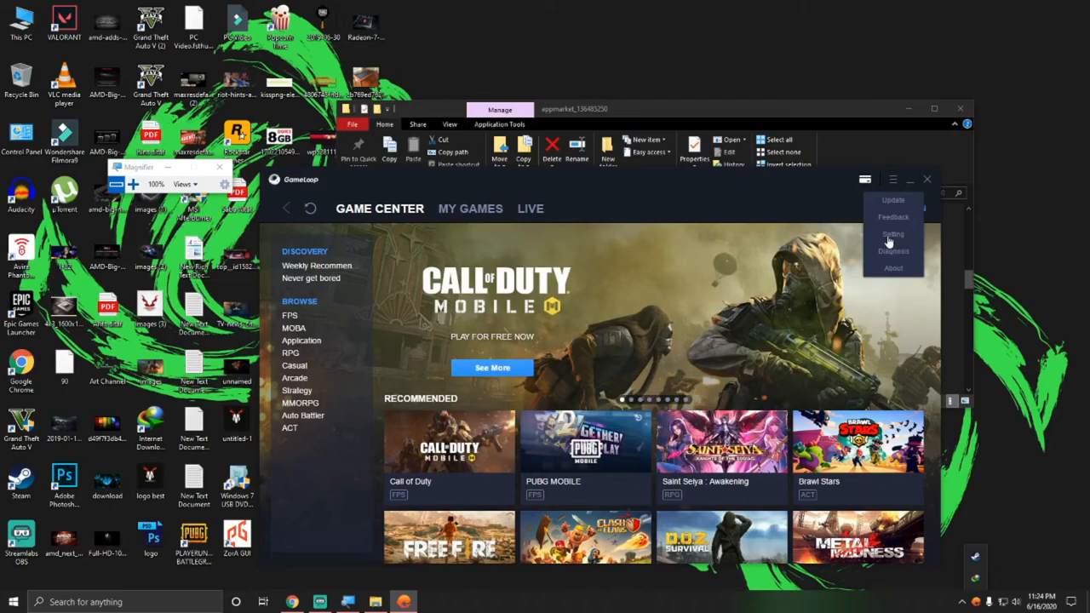
left_click(893, 234)
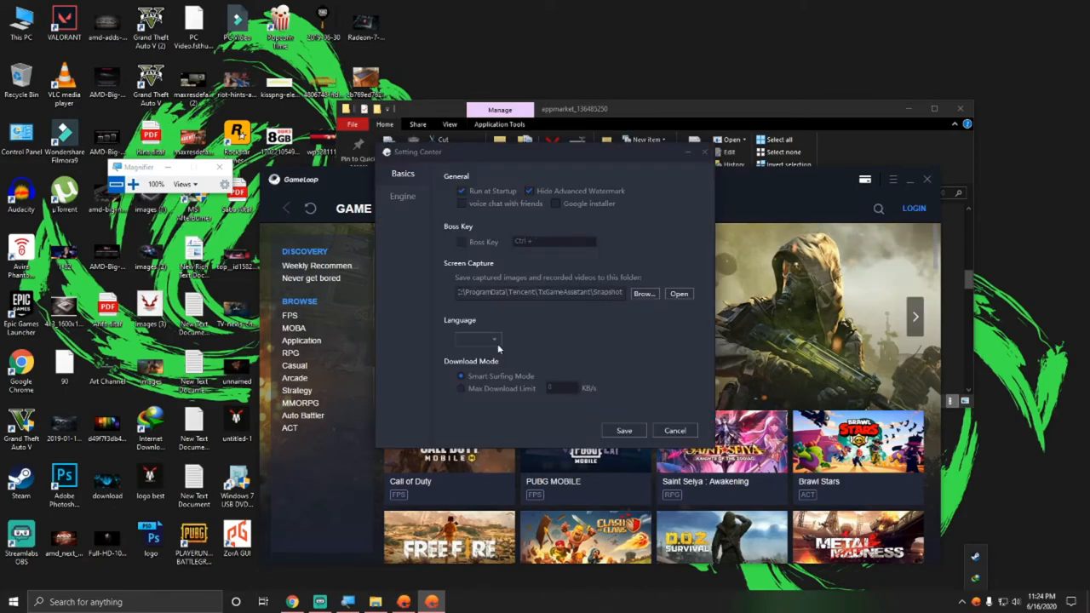
left_click(674, 430)
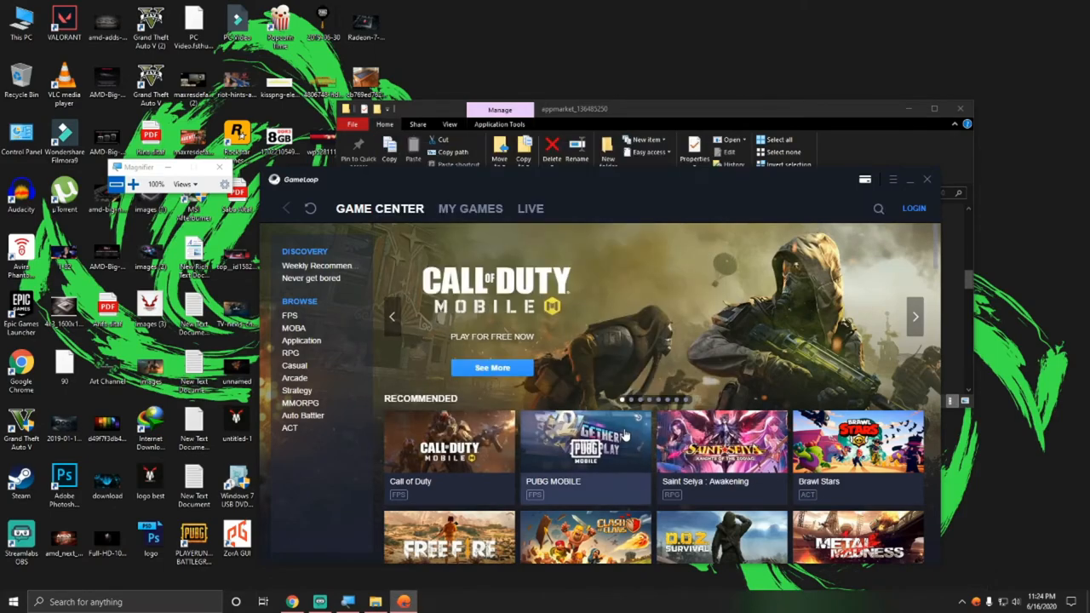
mouse_move(605, 294)
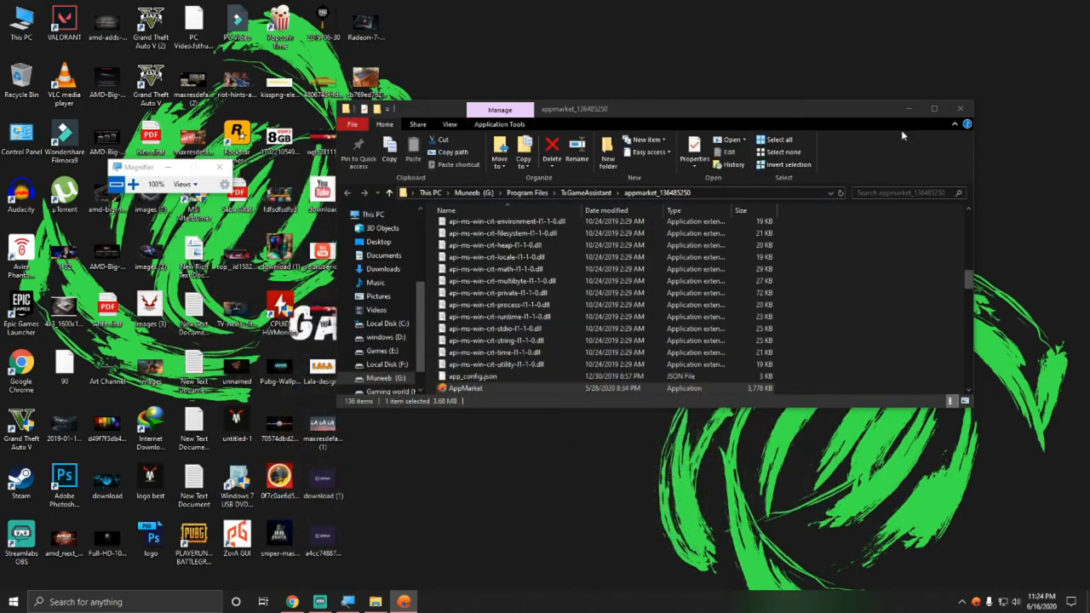
- Close the appmarket File Explorer window and bring up the desktop context menu
left_click(961, 108)
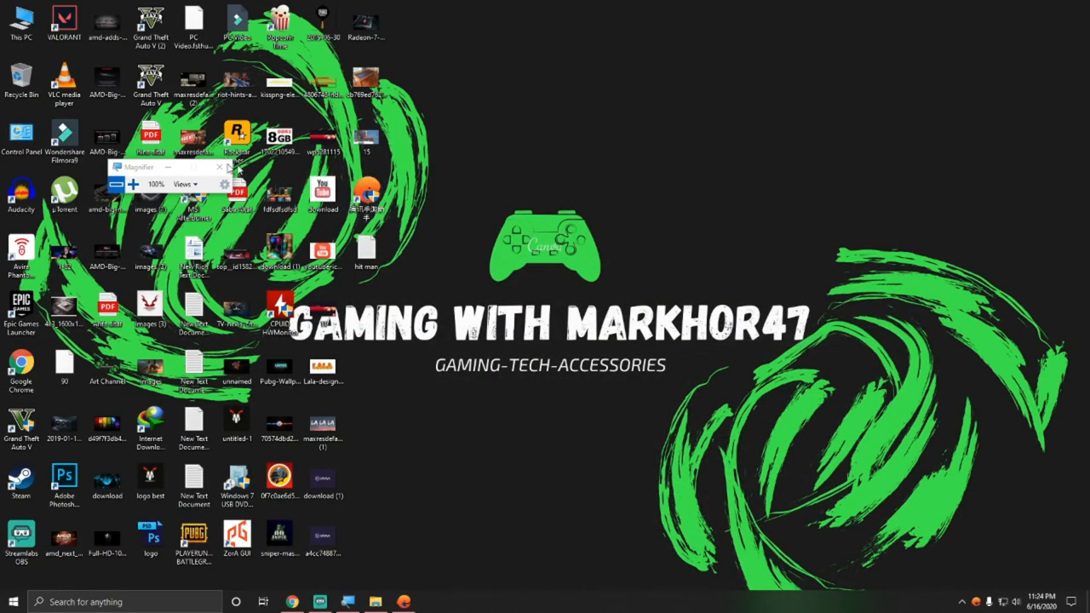
right_click(665, 247)
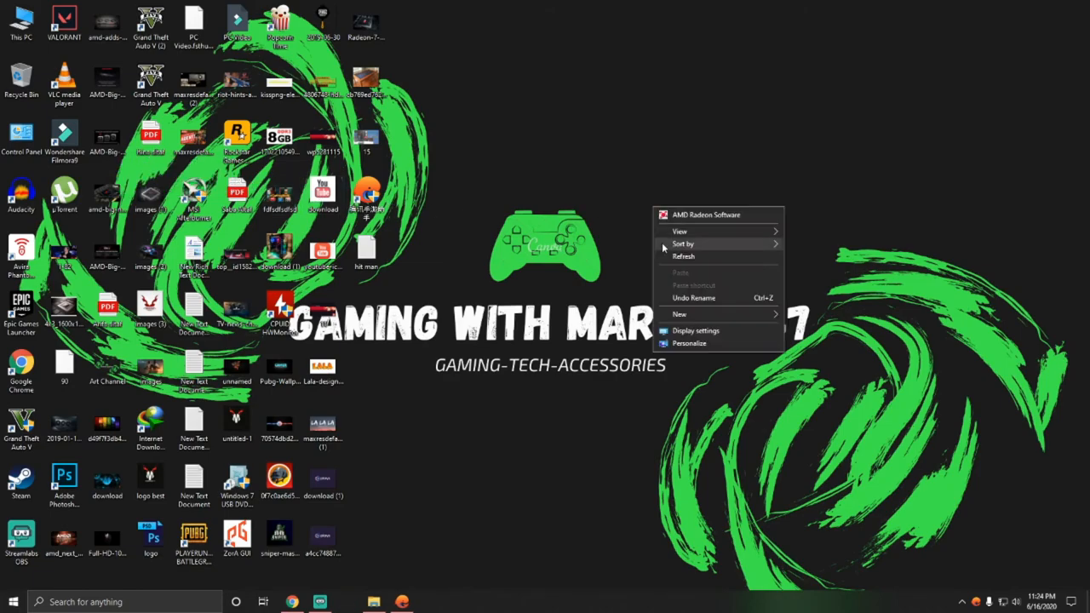